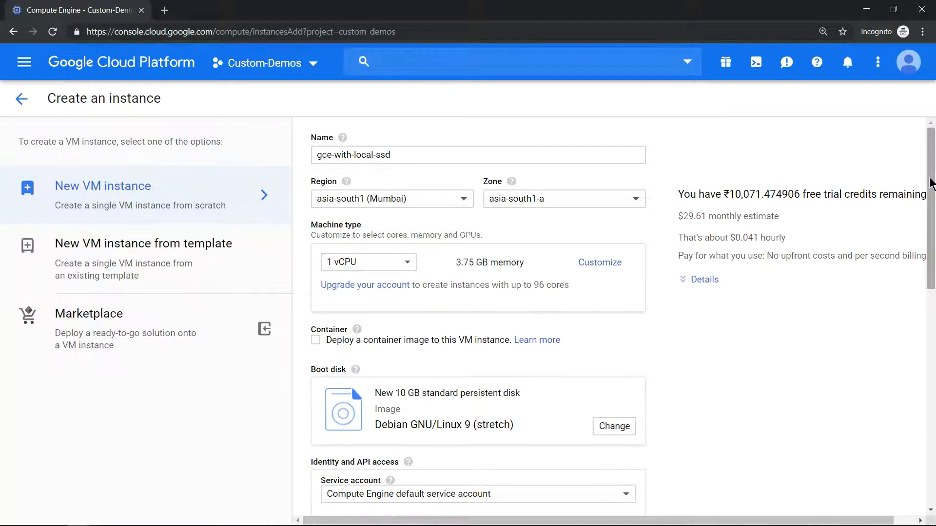
Add an additional disk named my-local with its type set, and create gce-with-local-ssd
{"action": "scroll", "scroll_direction": "down", "scroll_amount": 3}
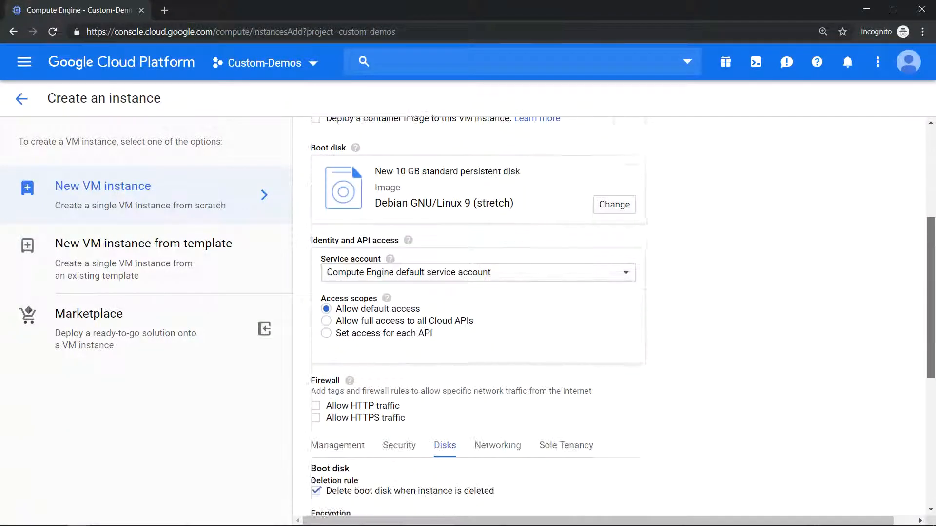
{"action": "scroll", "scroll_direction": "down", "scroll_amount": 3}
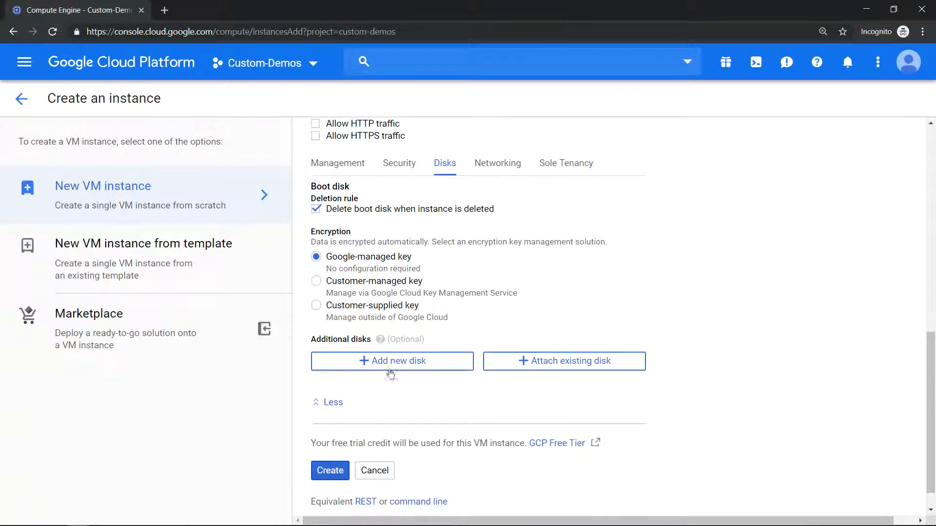
{"action": "left_click", "coordinate": [392, 361]}
{"action": "type", "text": "my-local"}
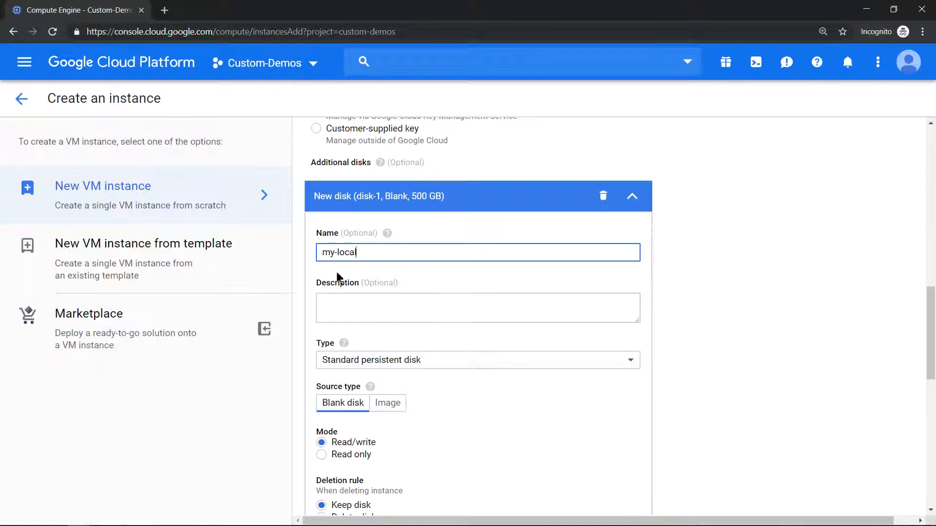
{"action": "left_click", "coordinate": [476, 360]}
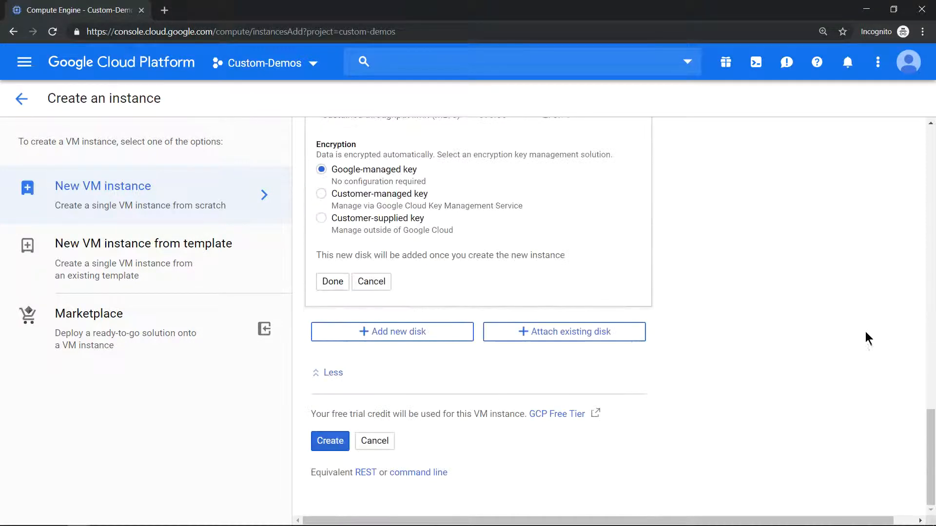
{"action": "left_click", "coordinate": [329, 441]}
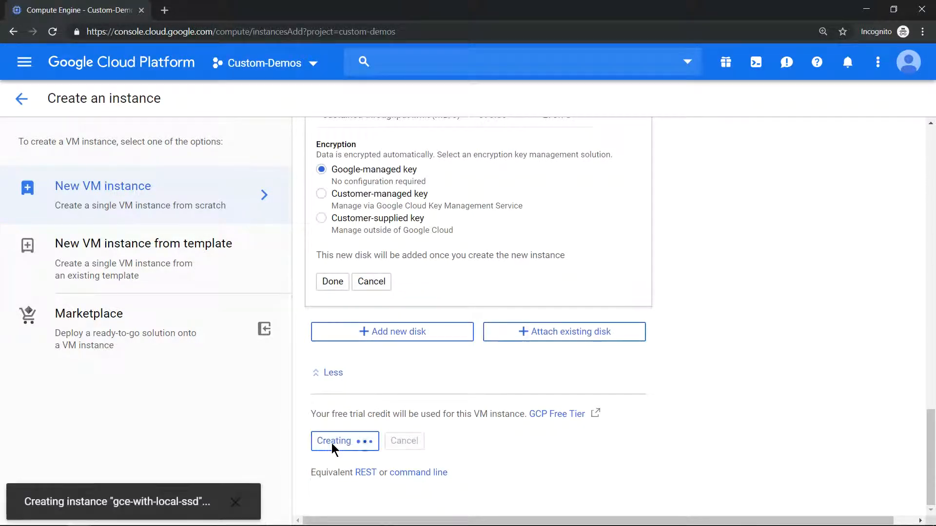
Confirm gce-with-local-ssd is listed as running in asia-south1-a
{"action": "left_click", "coordinate": [344, 441]}
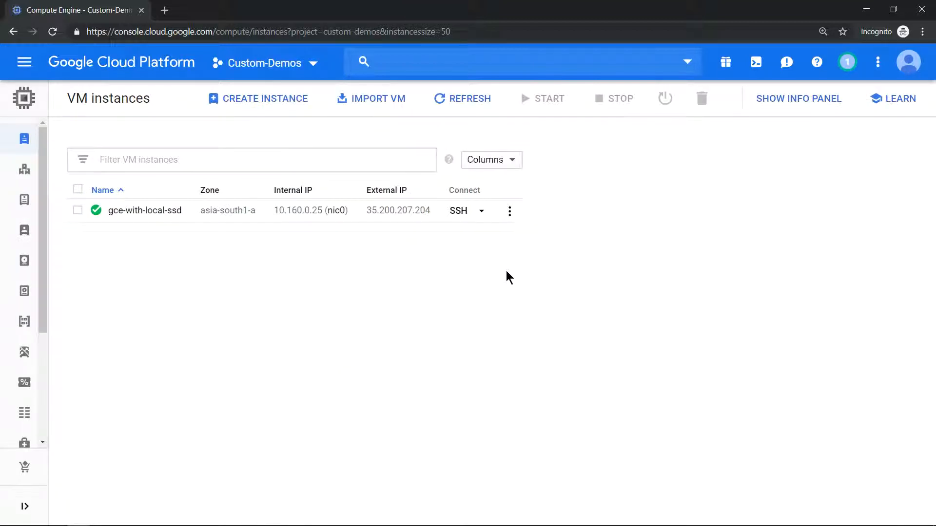
{"action": "mouse_move", "coordinate": [448, 298]}
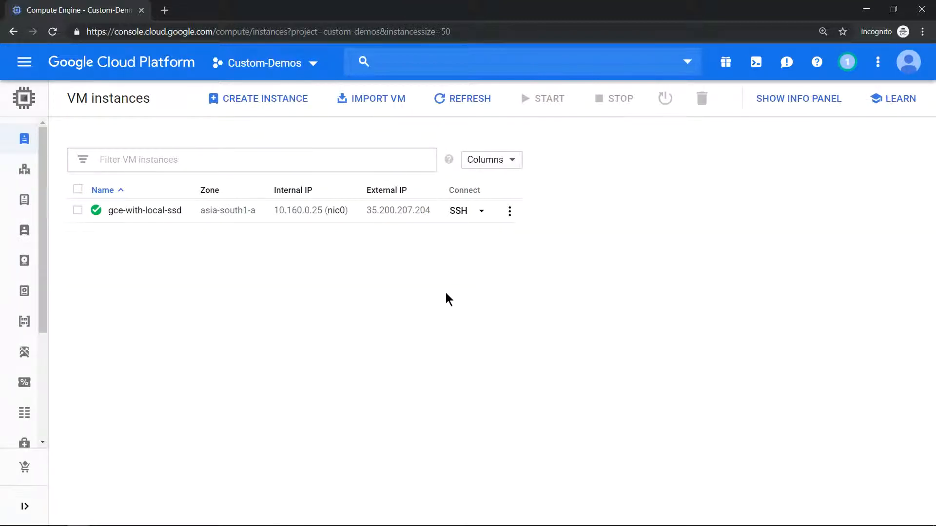
{"action": "mouse_move", "coordinate": [359, 312]}
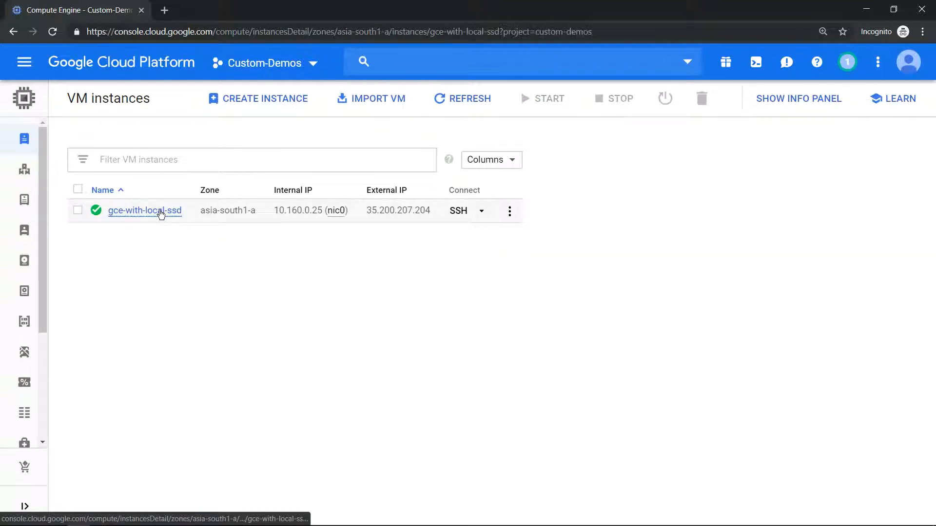
Edit gce-with-local-ssd and view its 375 GB local SSD scratch disk local-ssd-0
{"action": "left_click", "coordinate": [144, 210]}
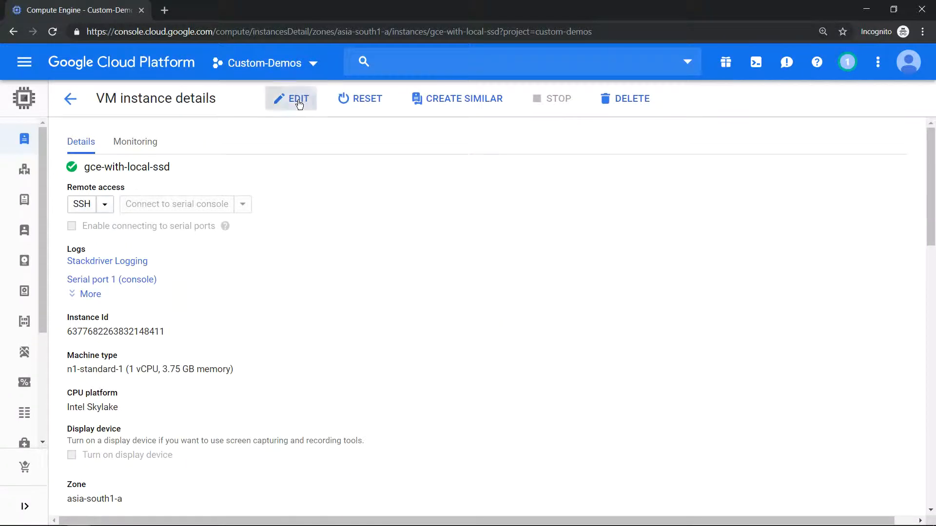
{"action": "left_click", "coordinate": [297, 98]}
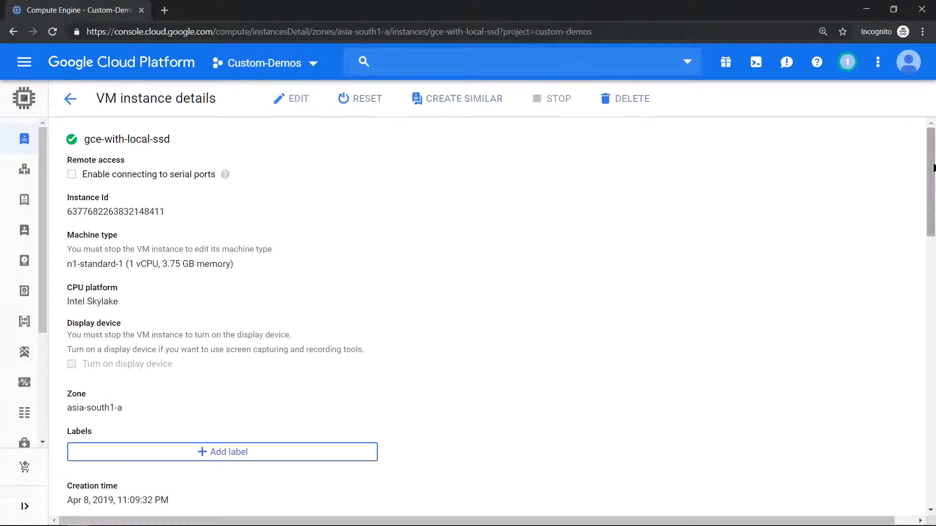
{"action": "scroll", "scroll_direction": "down", "scroll_amount": 3}
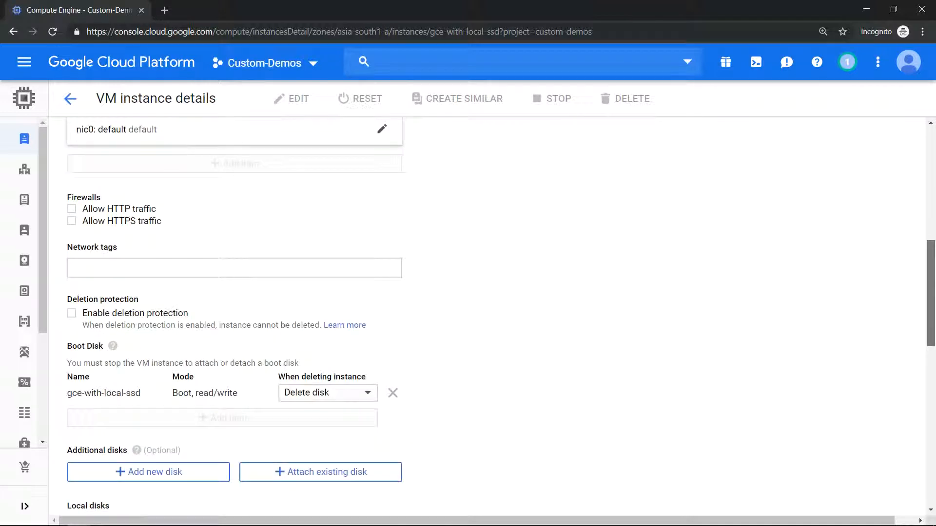
{"action": "scroll", "scroll_direction": "down", "scroll_amount": 3}
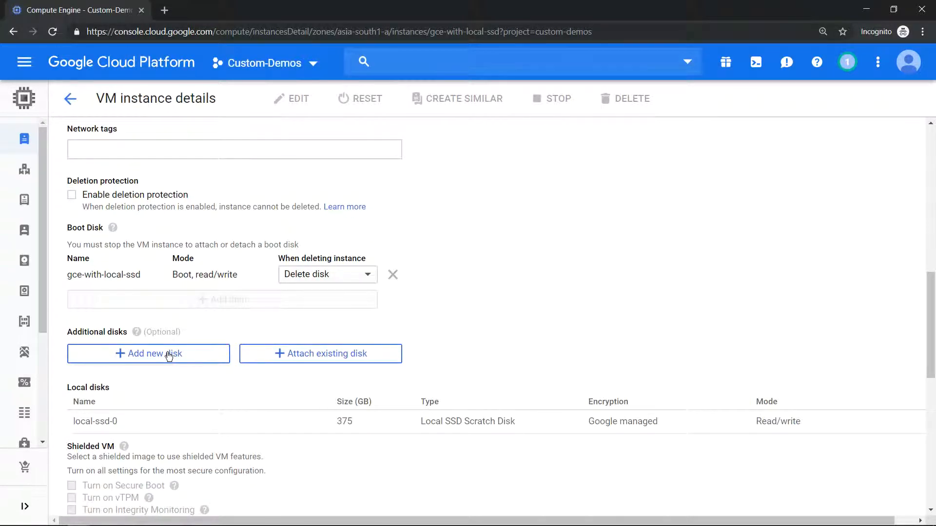
Try adding a disk, find only SSD or Standard persistent types, and return to VM instances
{"action": "left_click", "coordinate": [148, 353]}
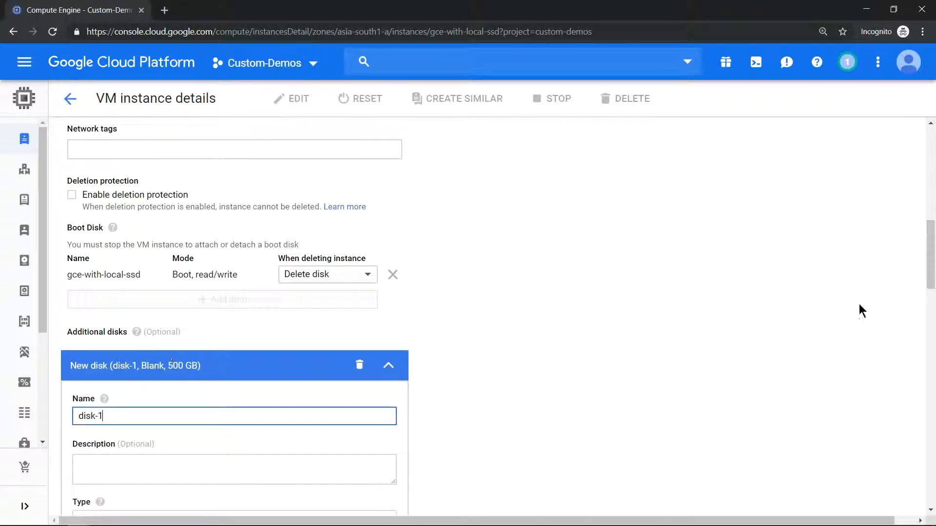
{"action": "scroll", "scroll_direction": "down", "scroll_amount": 3}
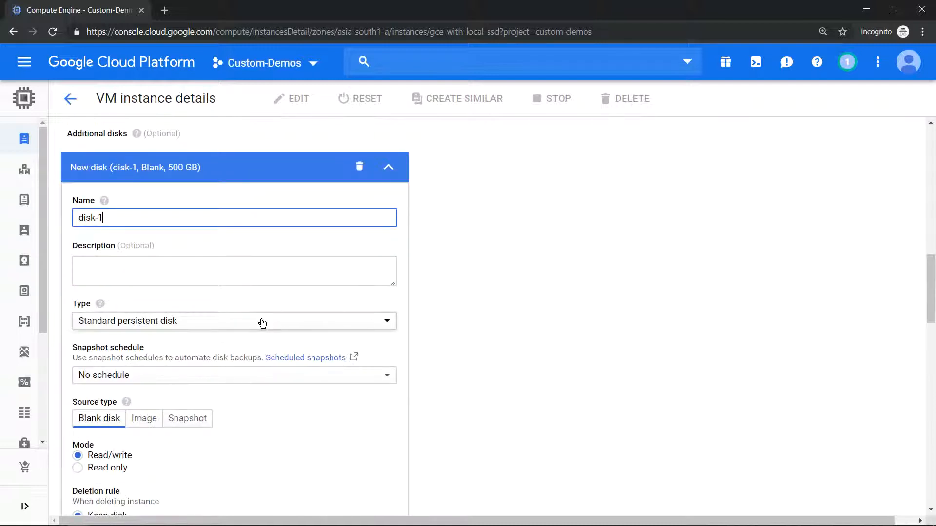
{"action": "left_click", "coordinate": [233, 321]}
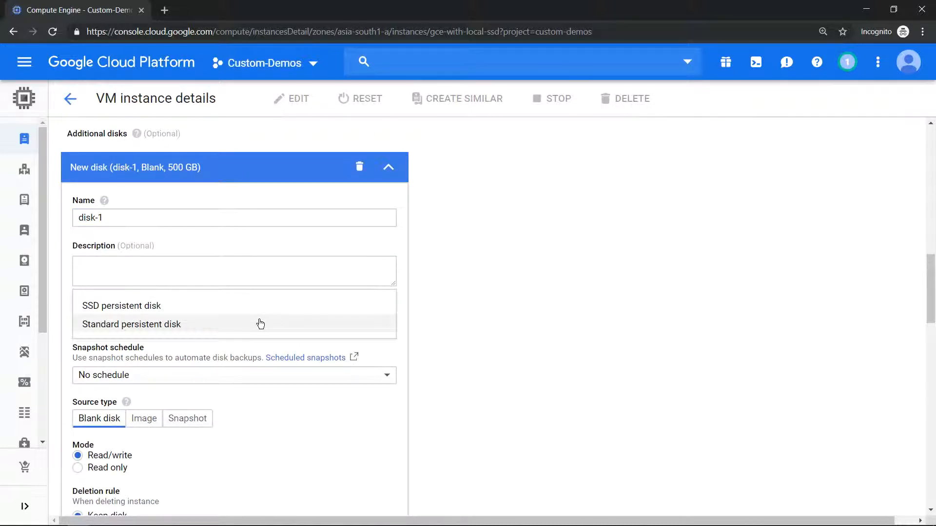
{"action": "mouse_move", "coordinate": [248, 319]}
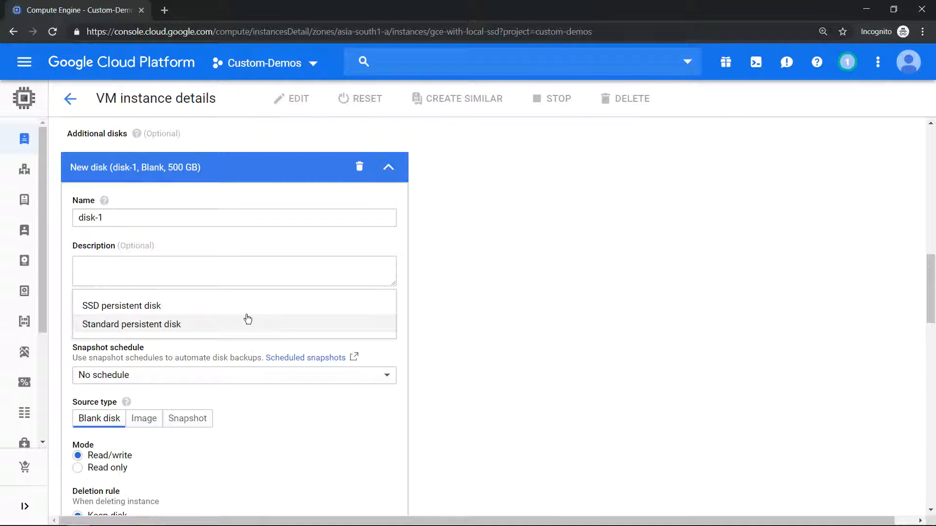
{"action": "left_click", "coordinate": [70, 98]}
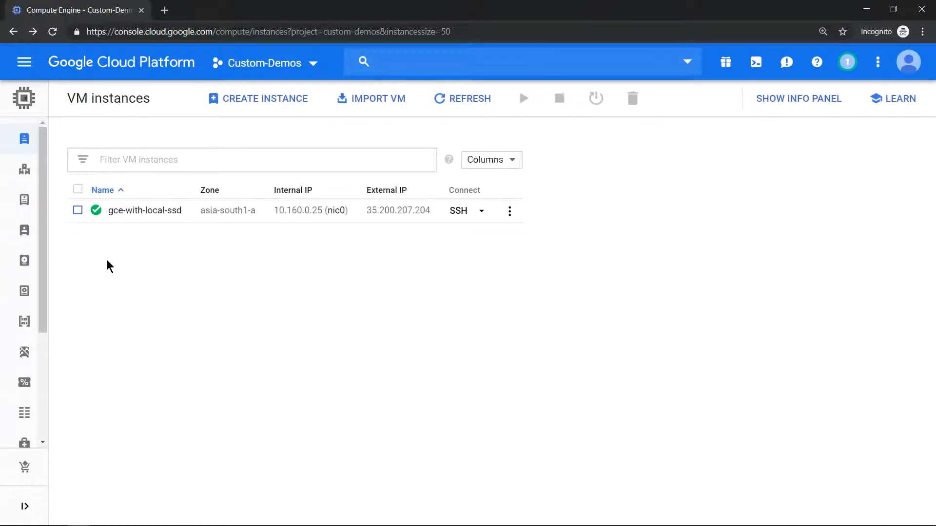
{"action": "mouse_move", "coordinate": [94, 256]}
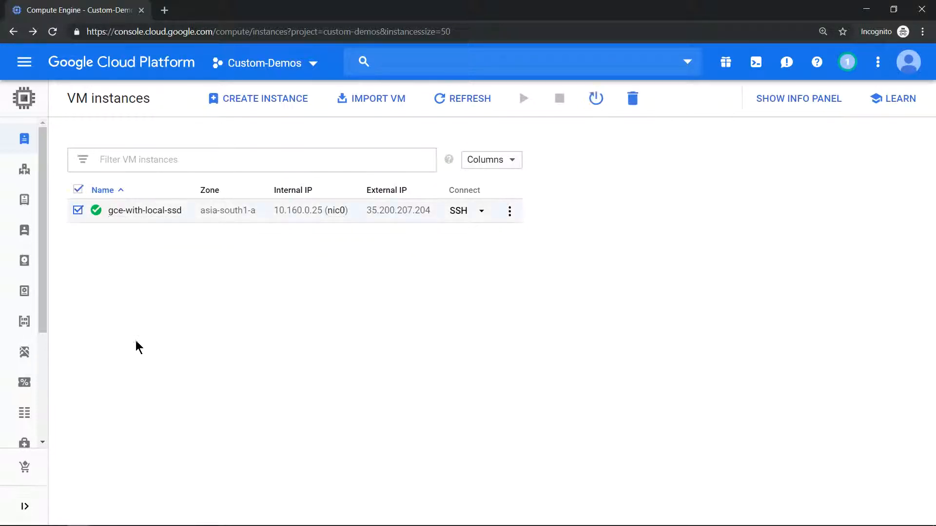
{"action": "mouse_move", "coordinate": [560, 110]}
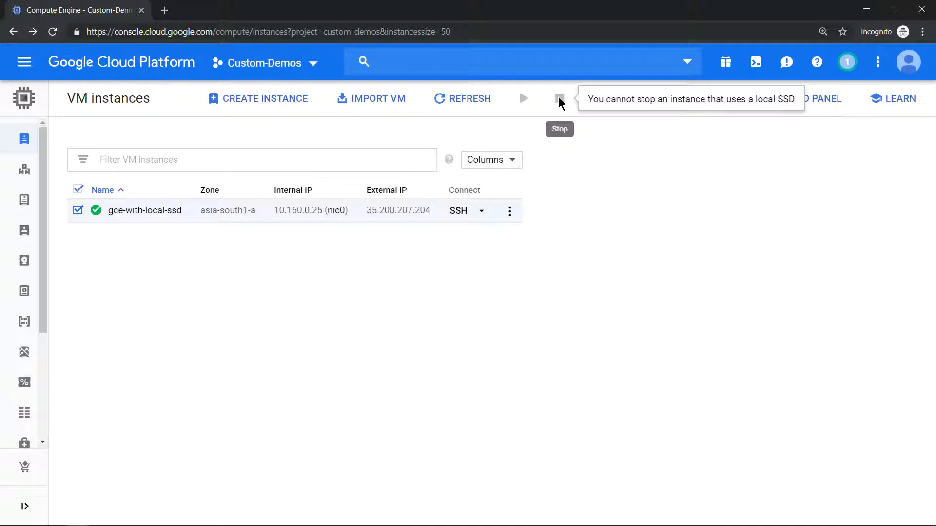
{"action": "mouse_move", "coordinate": [684, 168]}
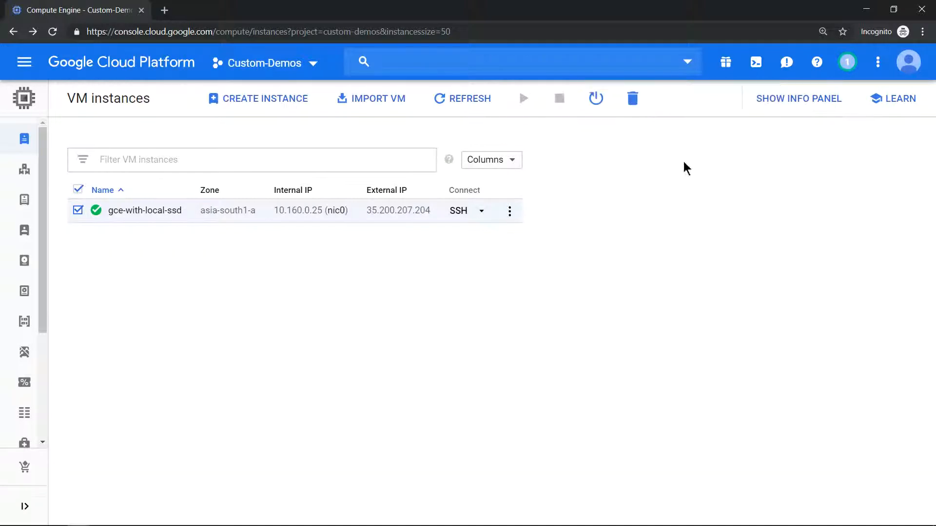